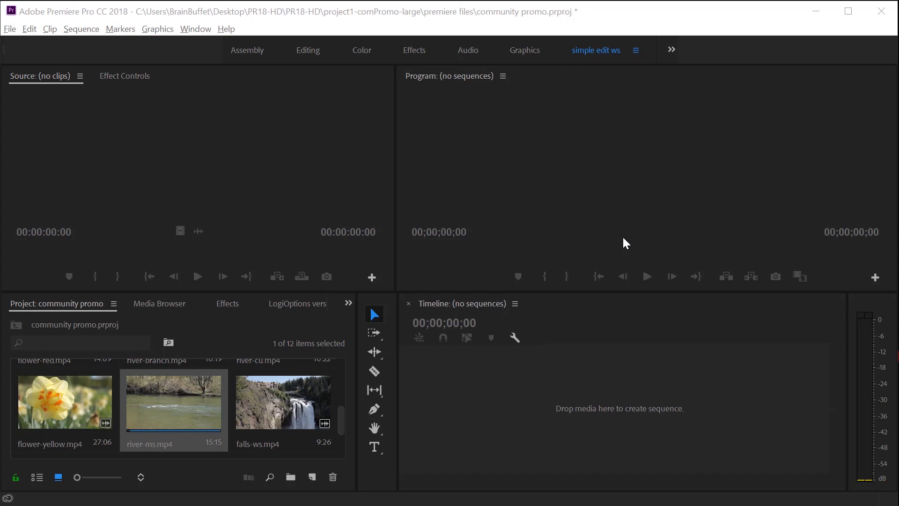
{"action": "mouse_move", "coordinate": [337, 384]}
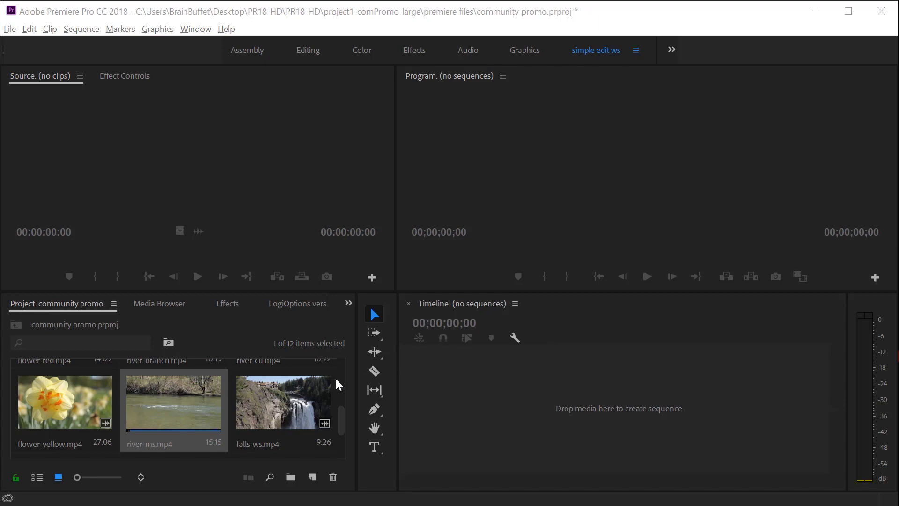
- Load falls-ws.mp4 into the Source Monitor and scrub through the waterfall footage
{"action": "left_click", "coordinate": [282, 402]}
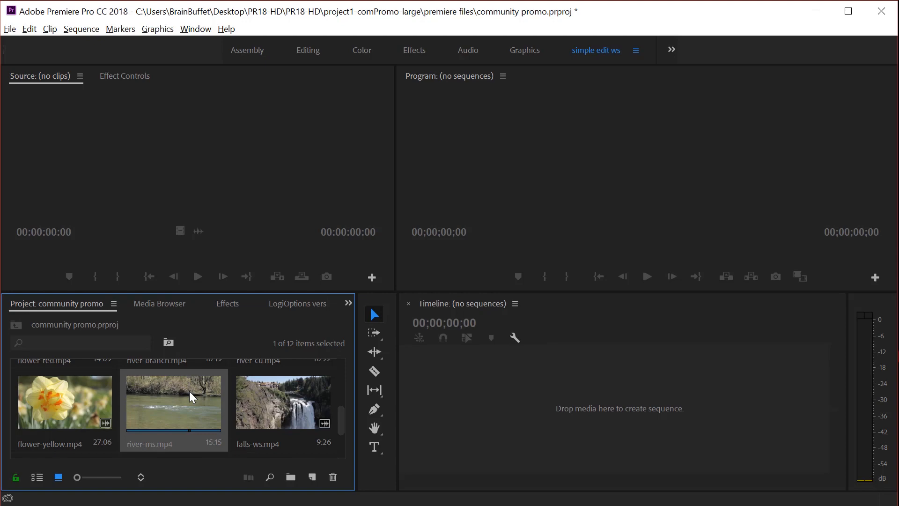
{"action": "mouse_move", "coordinate": [294, 415]}
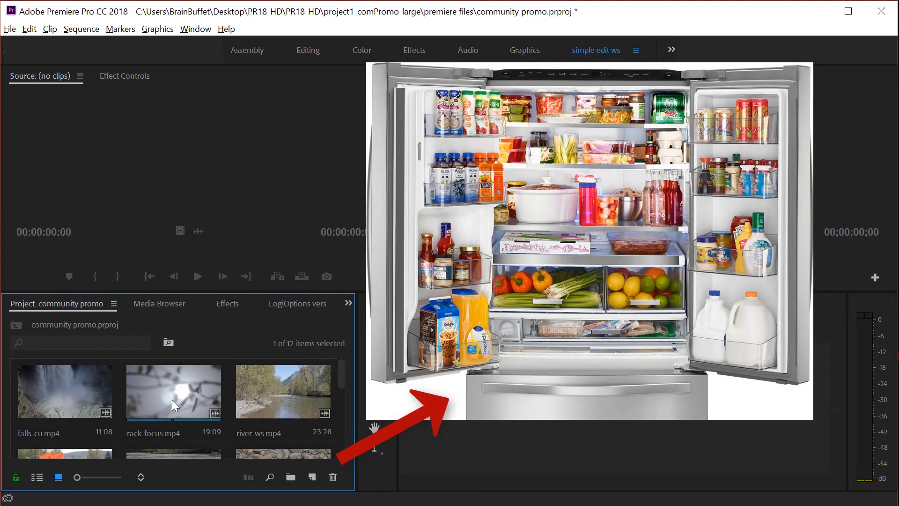
{"action": "scroll", "scroll_direction": "down", "scroll_amount": 3}
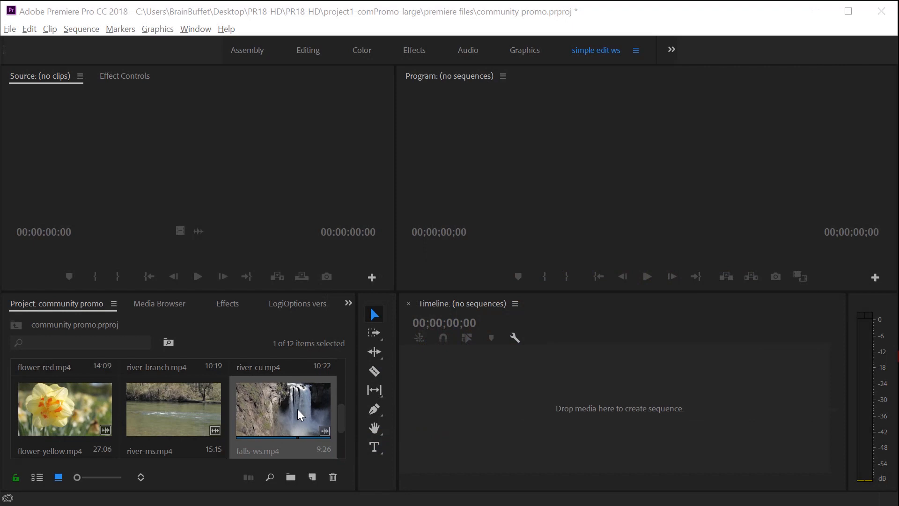
{"action": "double_click", "coordinate": [283, 408]}
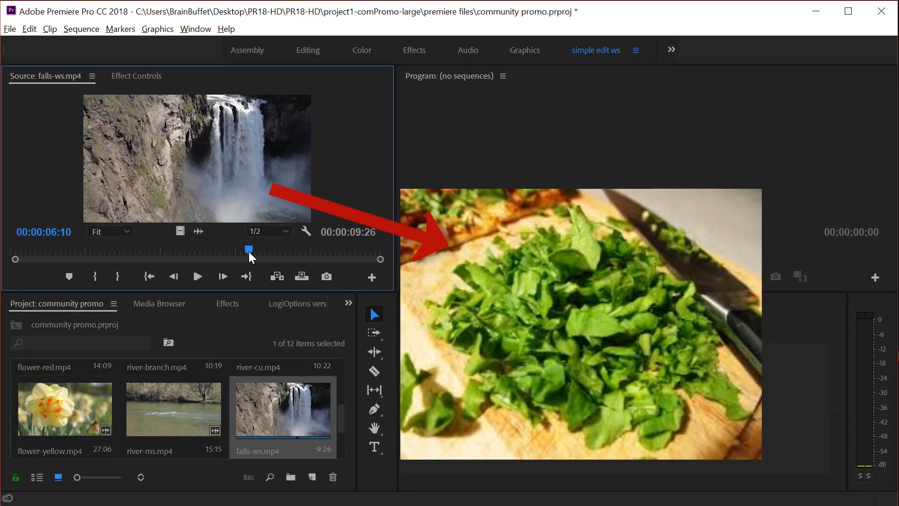
{"action": "left_click_drag", "start_coordinate": [249, 249], "coordinate": [109, 249]}
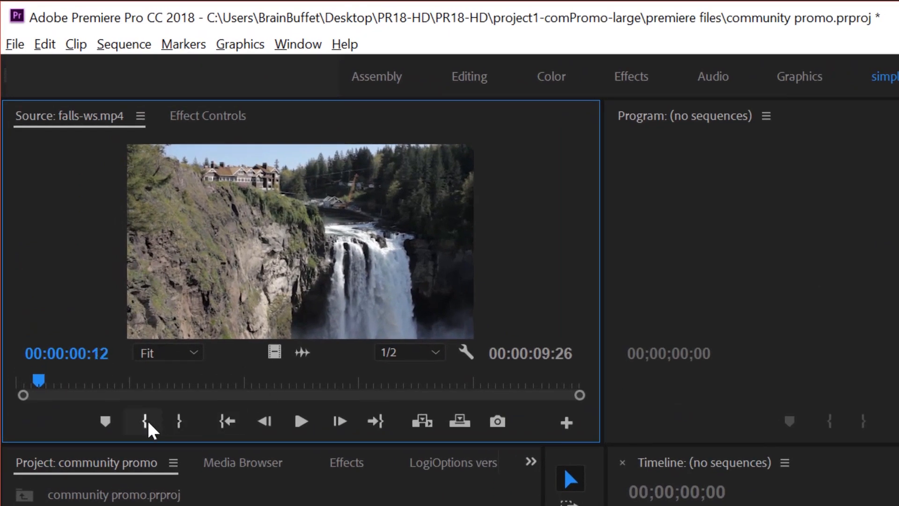
{"action": "mouse_move", "coordinate": [143, 421]}
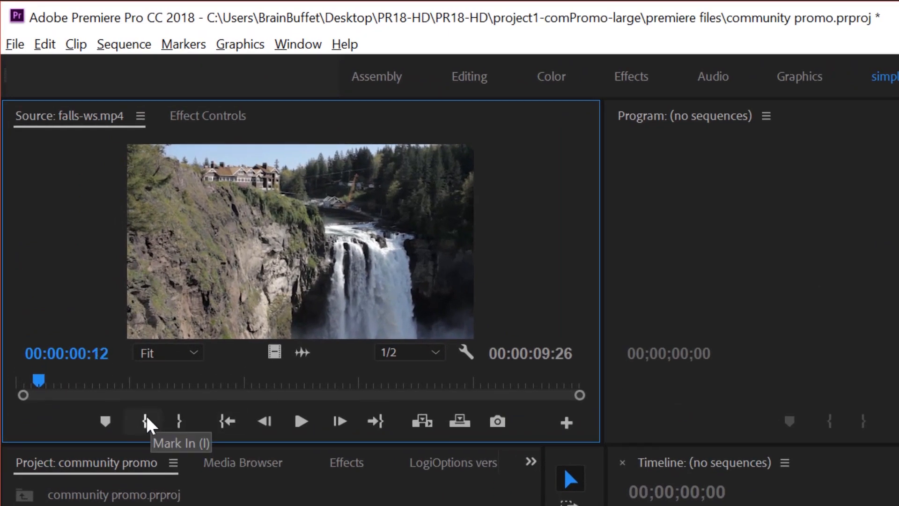
{"action": "mouse_move", "coordinate": [180, 421]}
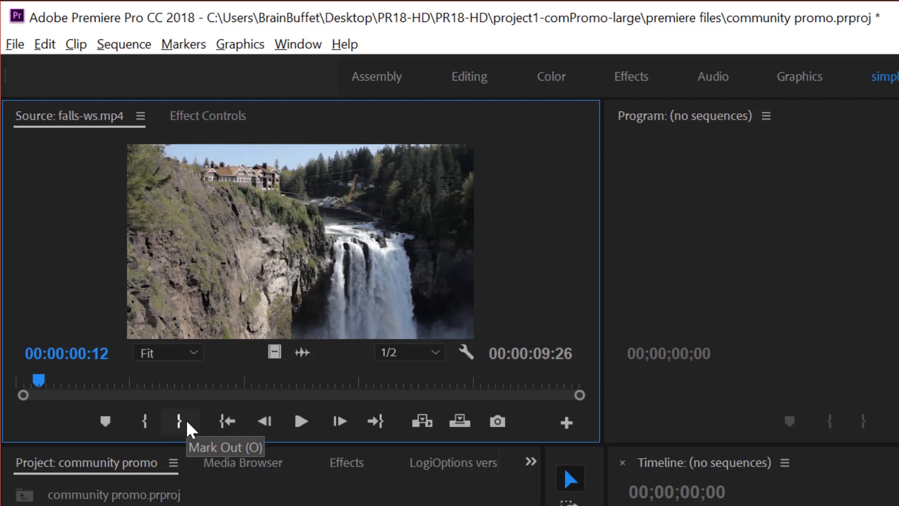
{"action": "mouse_move", "coordinate": [376, 421]}
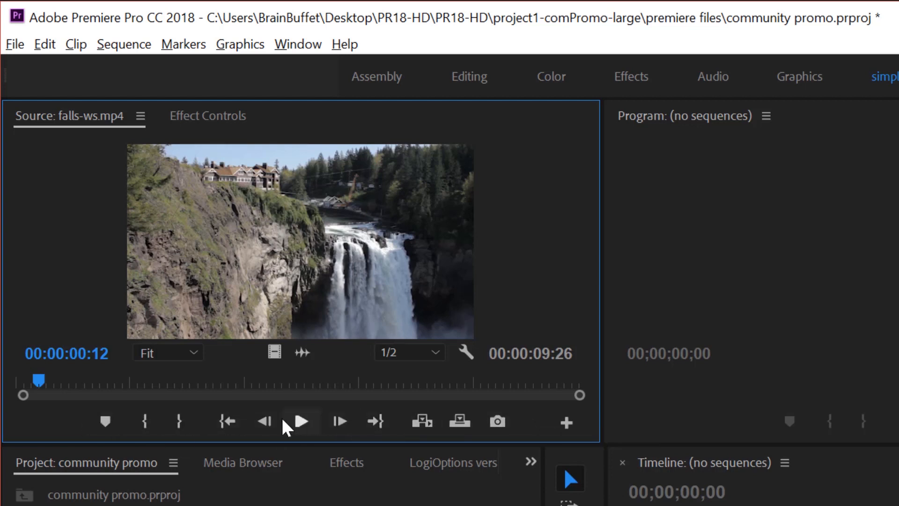
{"action": "mouse_move", "coordinate": [206, 430]}
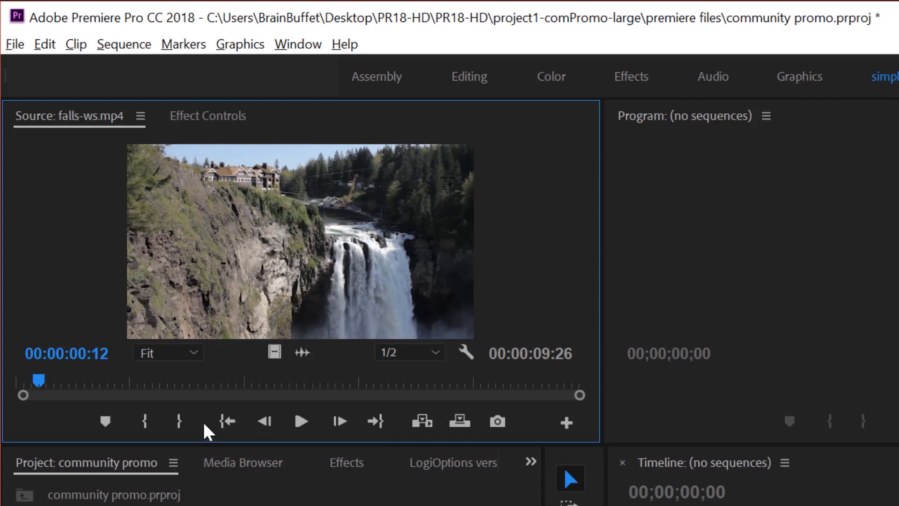
{"action": "mouse_move", "coordinate": [143, 421]}
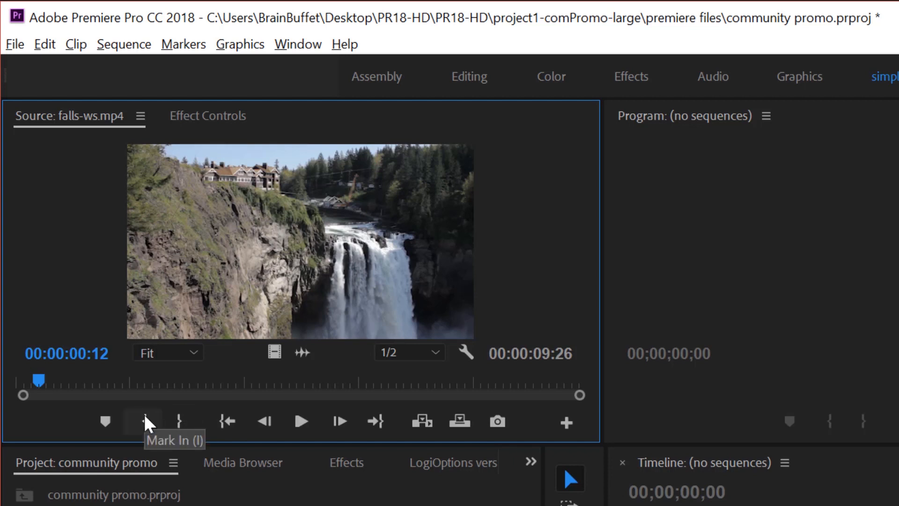
- Mark an In point on falls-ws at 00:00:00:12, leaving a 9:14 duration
{"action": "left_click", "coordinate": [143, 421]}
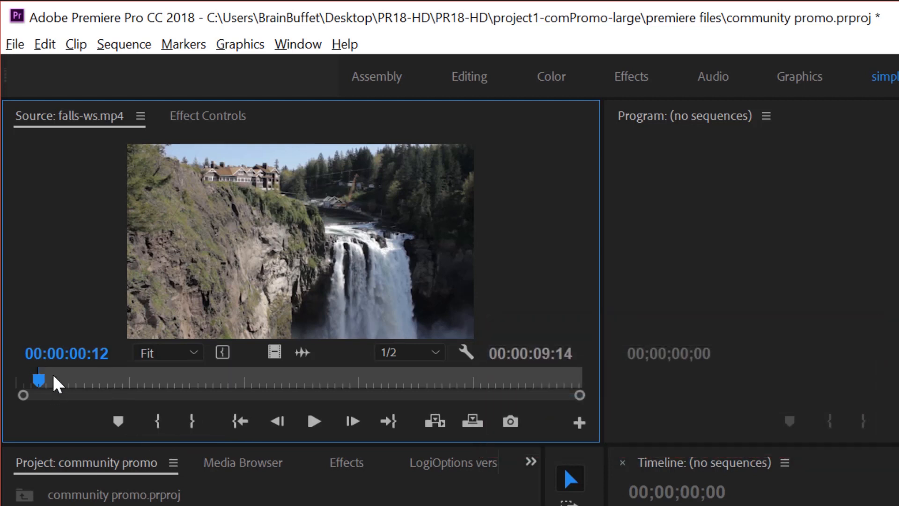
{"action": "mouse_move", "coordinate": [444, 381]}
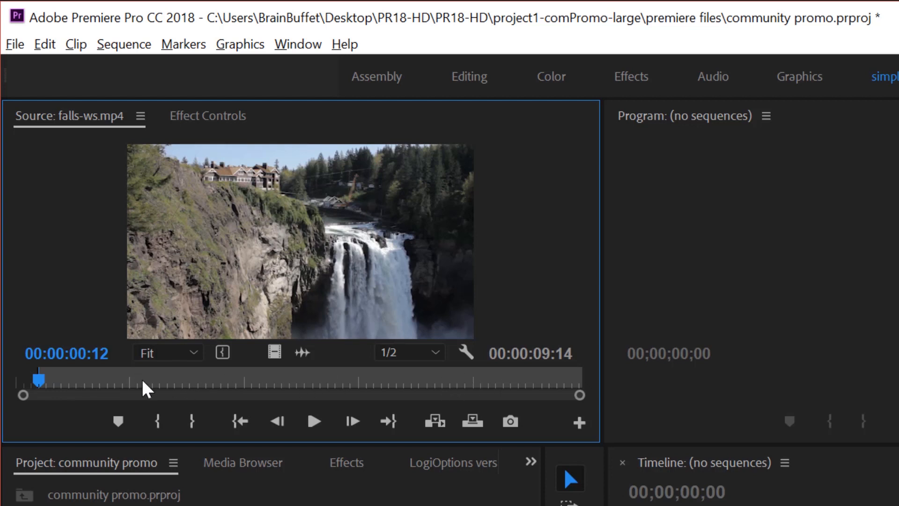
{"action": "mouse_move", "coordinate": [192, 422]}
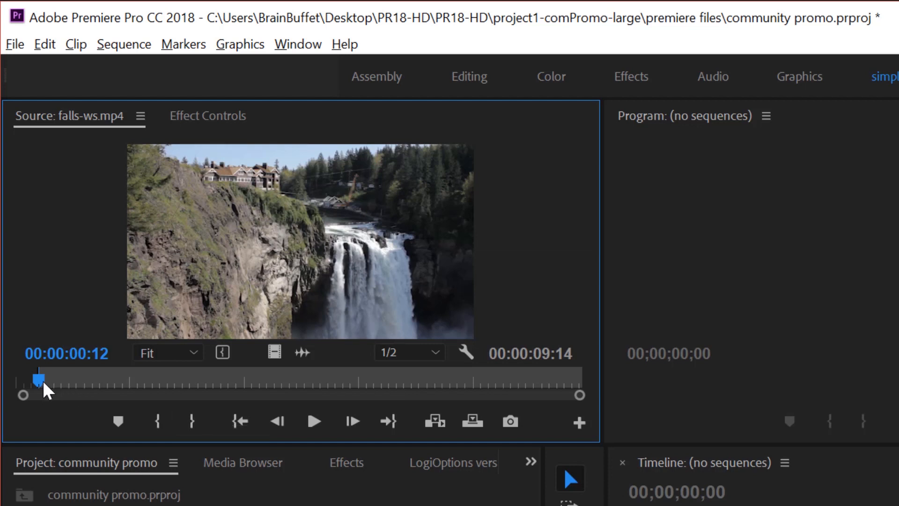
{"action": "mouse_move", "coordinate": [570, 358]}
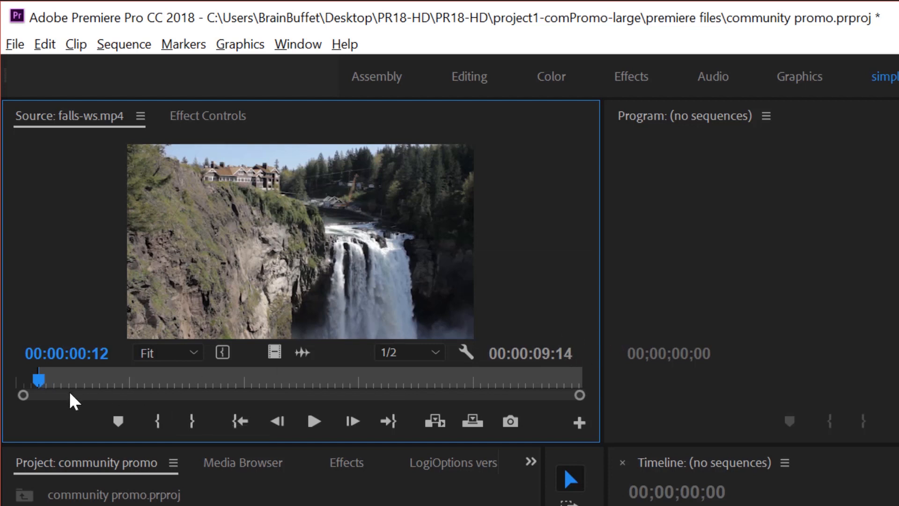
- Mark an Out point and adjust both handles to a 3:03 section, playhead at 4:26
{"action": "left_click_drag", "start_coordinate": [39, 379], "coordinate": [222, 378]}
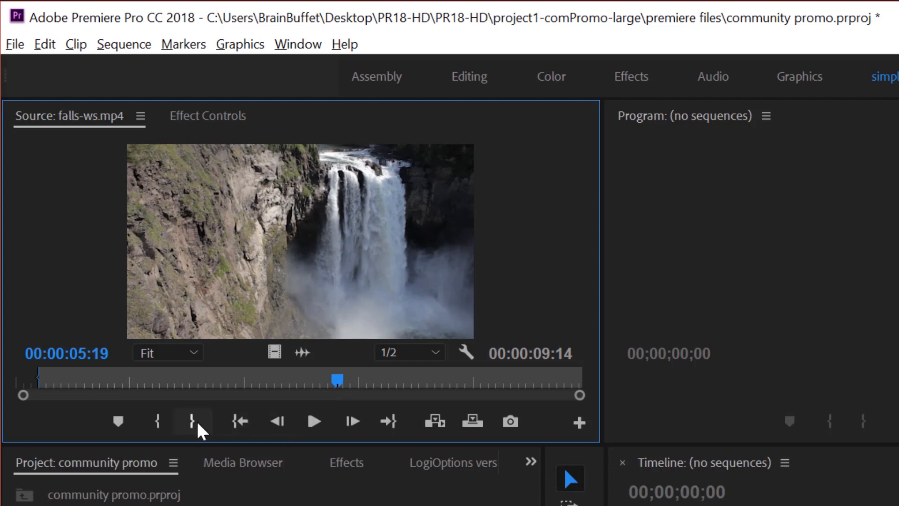
{"action": "left_click", "coordinate": [192, 422]}
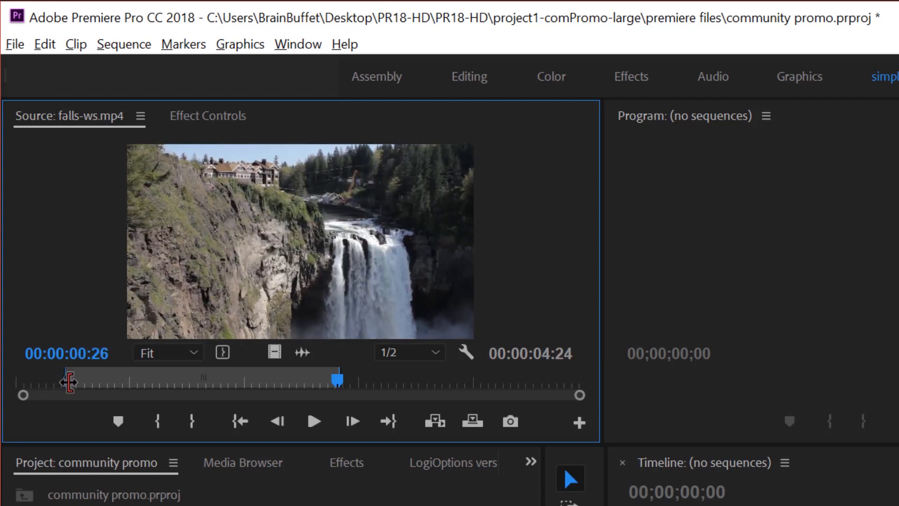
{"action": "left_click_drag", "start_coordinate": [69, 381], "coordinate": [117, 391]}
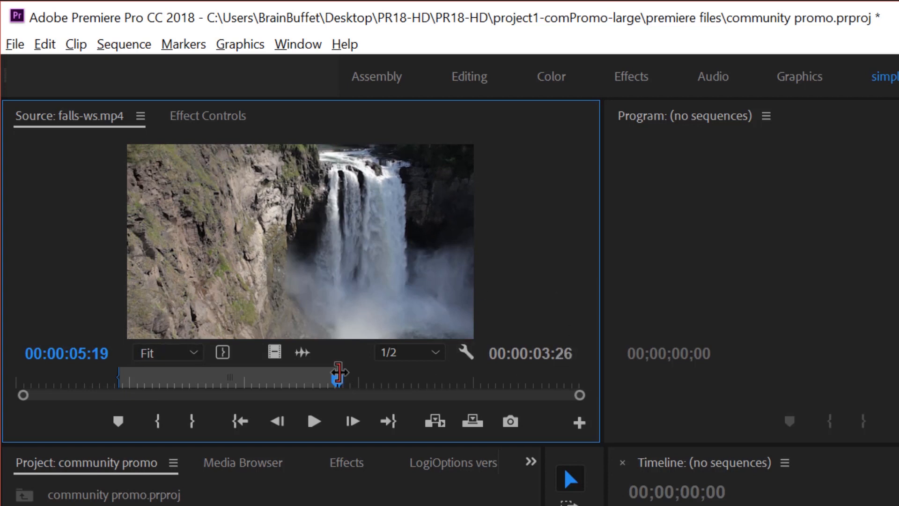
{"action": "left_click_drag", "start_coordinate": [342, 372], "coordinate": [286, 378]}
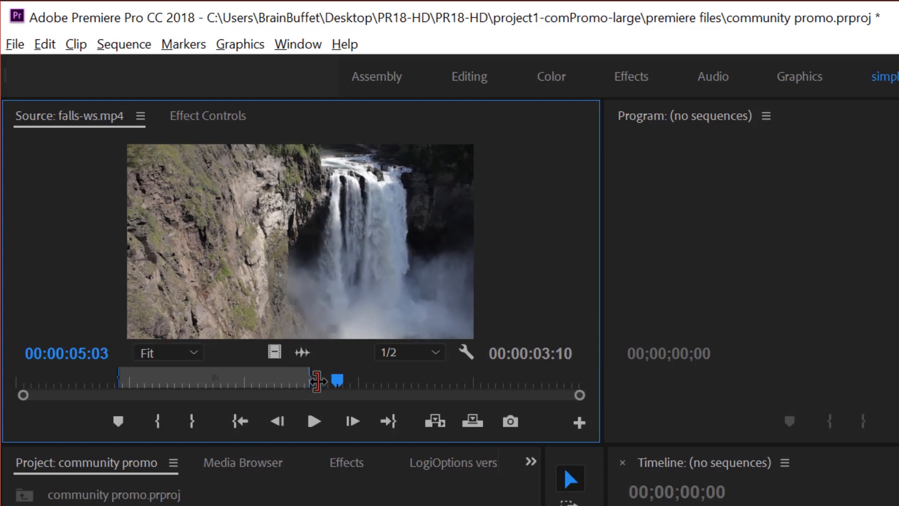
{"action": "left_click_drag", "start_coordinate": [335, 380], "coordinate": [278, 380]}
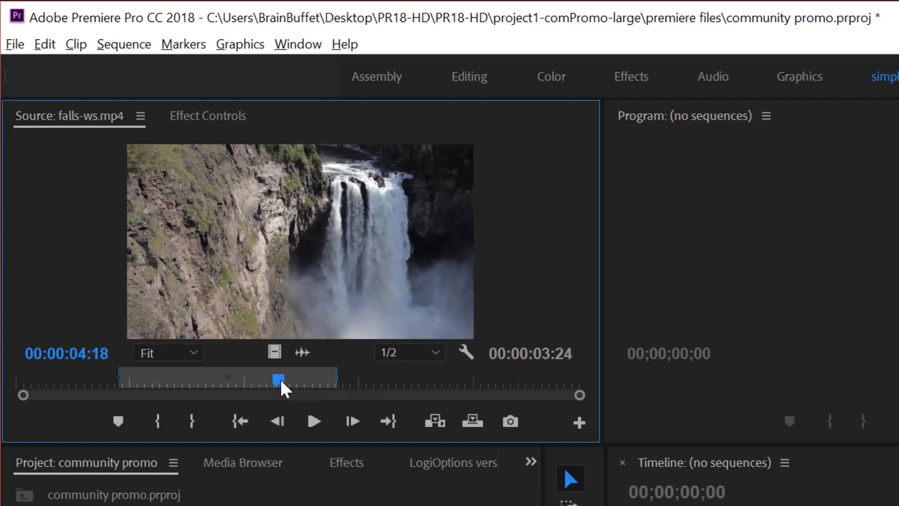
{"action": "left_click_drag", "start_coordinate": [279, 378], "coordinate": [247, 377]}
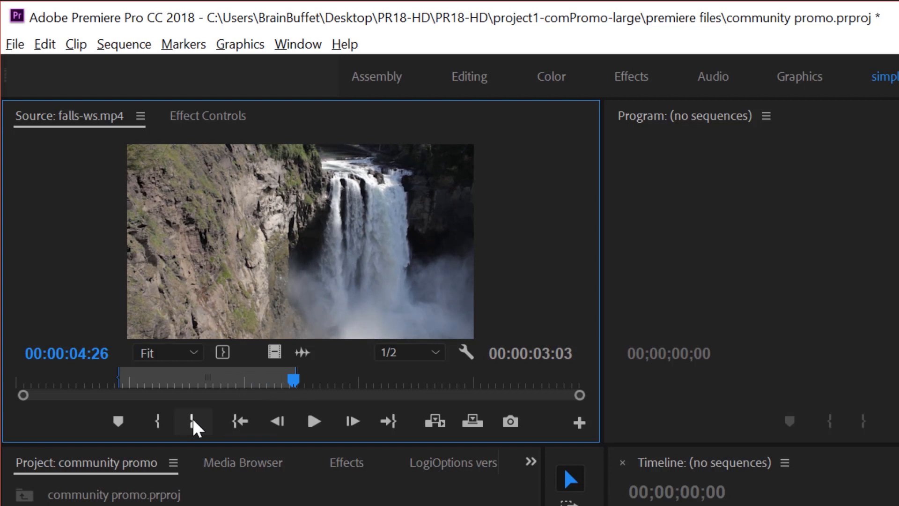
{"action": "mouse_move", "coordinate": [181, 384]}
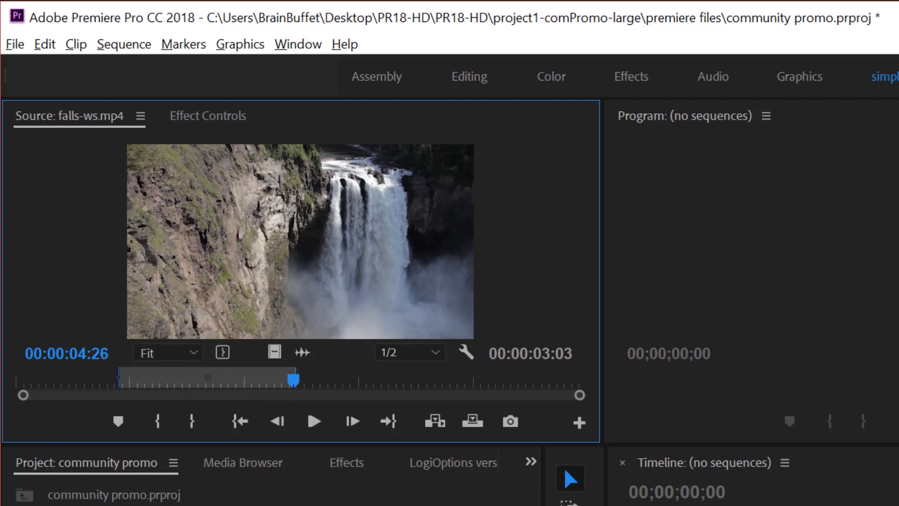
- Jump the playhead to 2:00 and move the section's In point there, lasting 3:01
{"action": "left_click", "coordinate": [66, 353]}
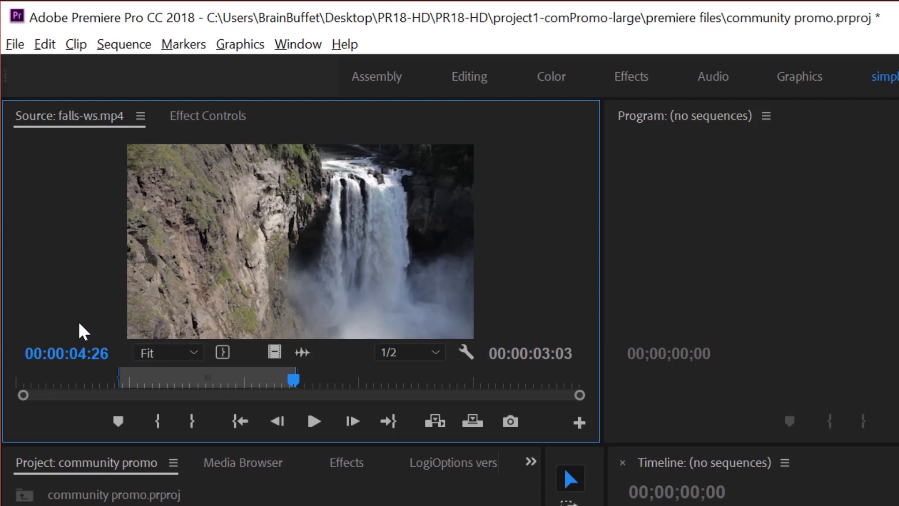
{"action": "mouse_move", "coordinate": [67, 354]}
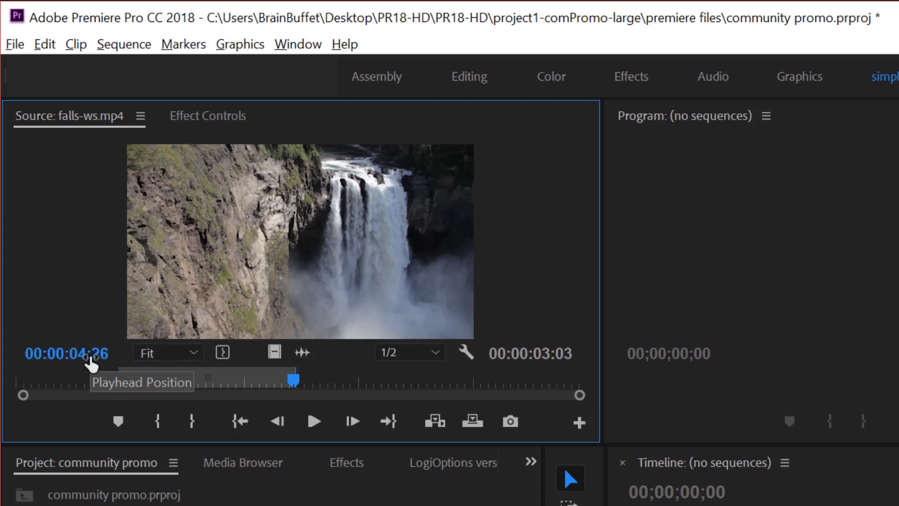
{"action": "left_click", "coordinate": [66, 353]}
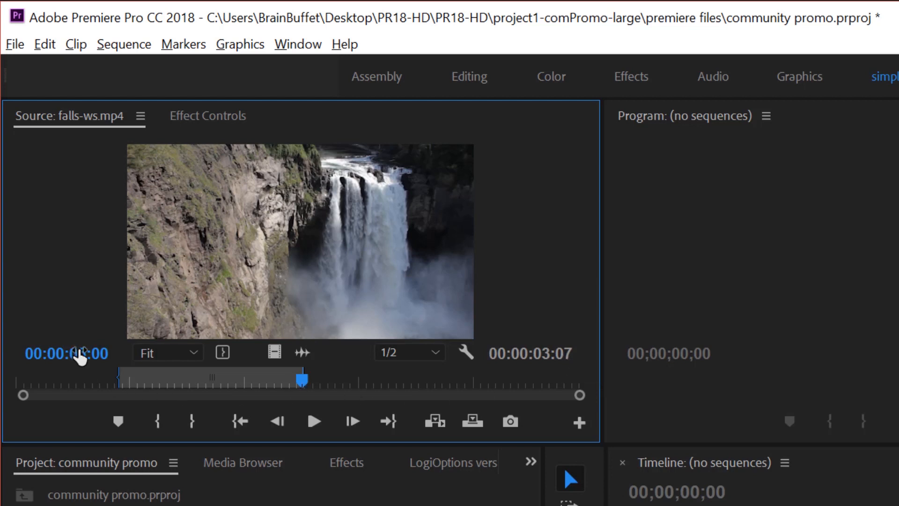
{"action": "left_click_drag", "start_coordinate": [301, 380], "coordinate": [129, 380]}
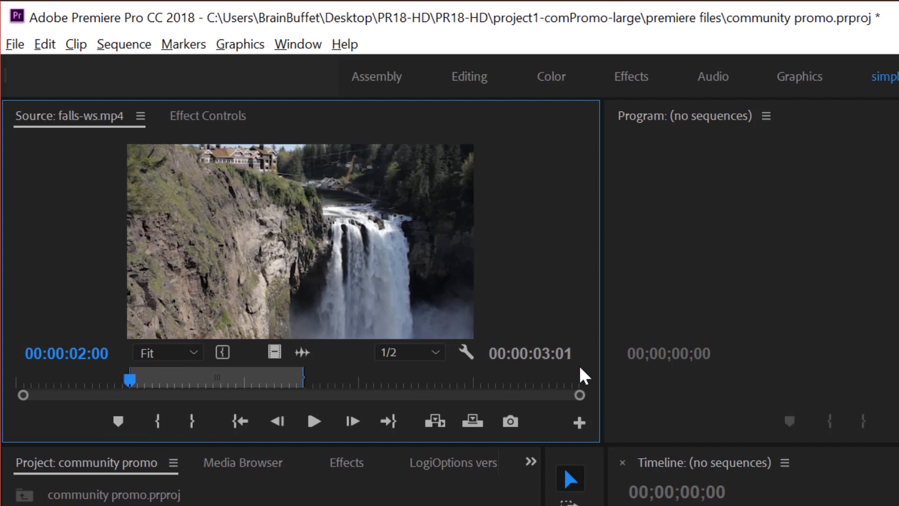
{"action": "mouse_move", "coordinate": [569, 371]}
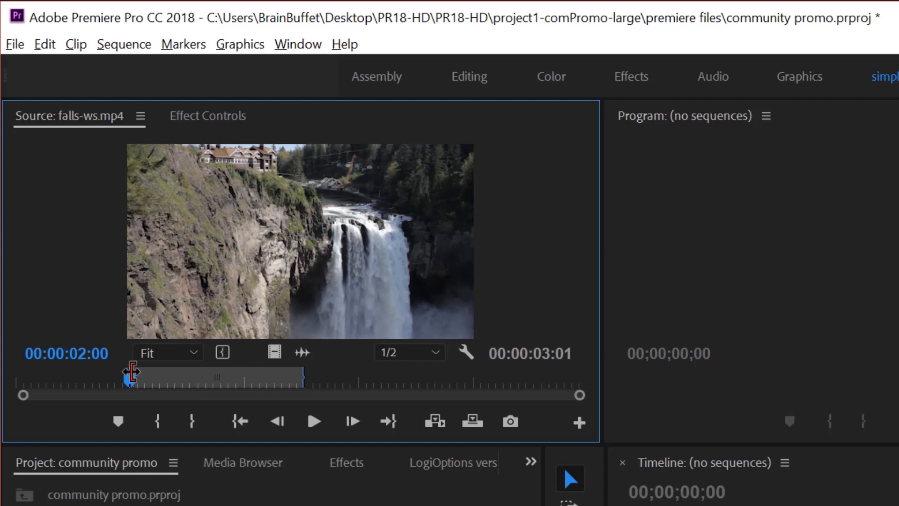
{"action": "left_click_drag", "start_coordinate": [130, 370], "coordinate": [130, 370]}
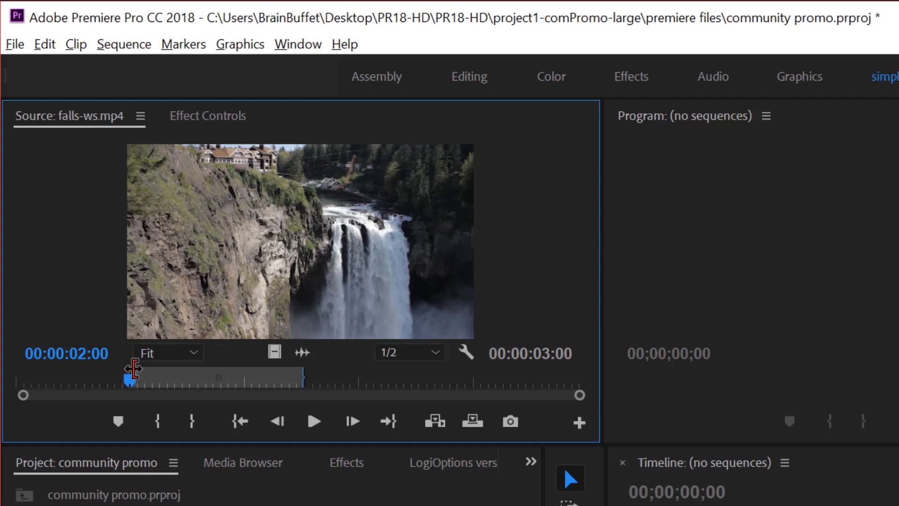
{"action": "mouse_move", "coordinate": [565, 358]}
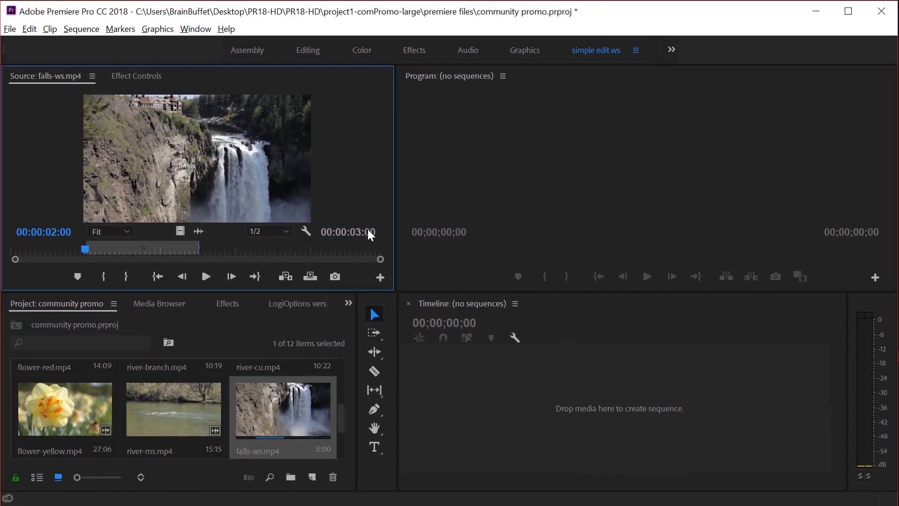
{"action": "mouse_move", "coordinate": [179, 178]}
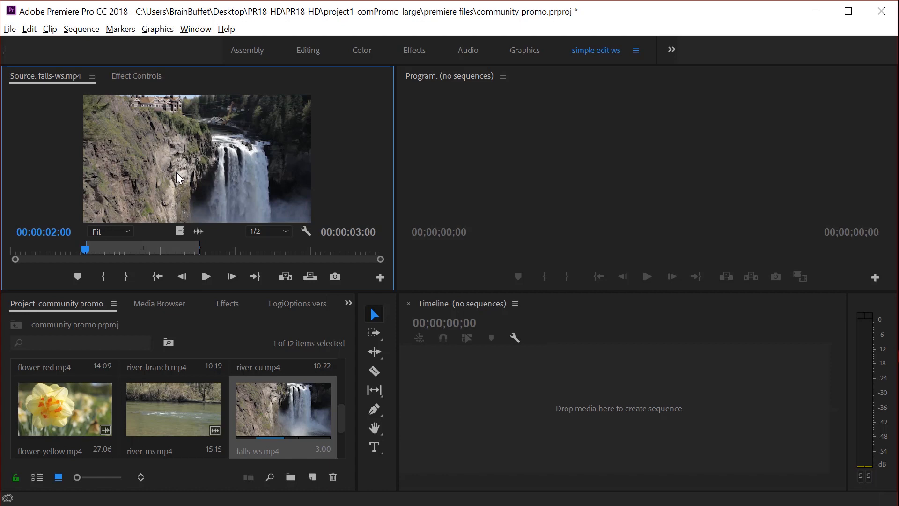
{"action": "mouse_move", "coordinate": [273, 143]}
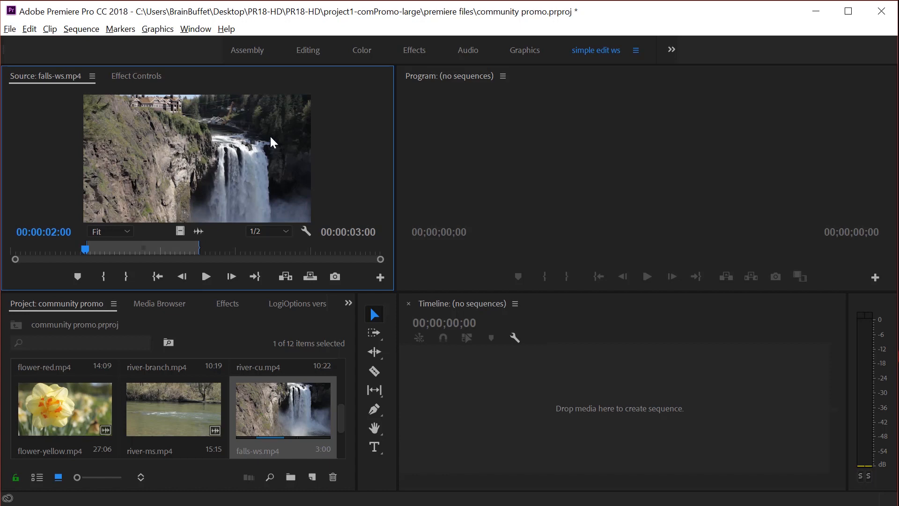
{"action": "mouse_move", "coordinate": [227, 152]}
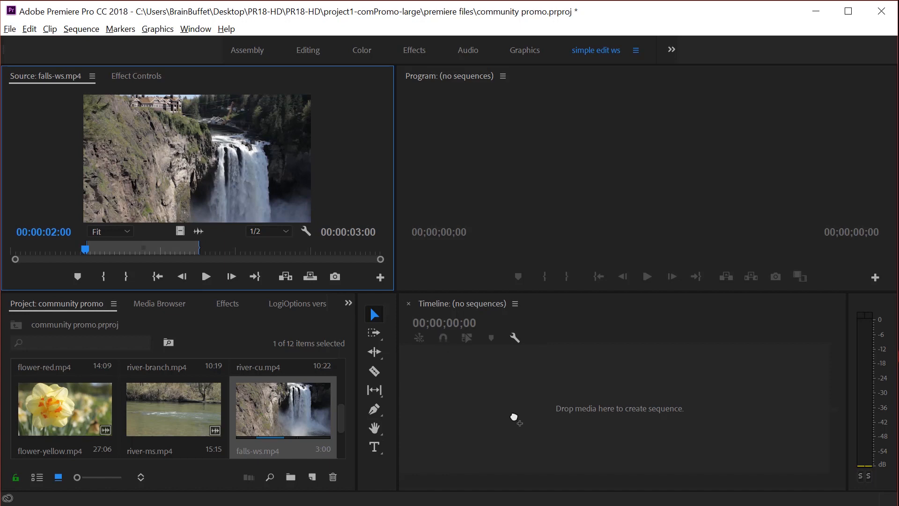
{"action": "mouse_move", "coordinate": [667, 419]}
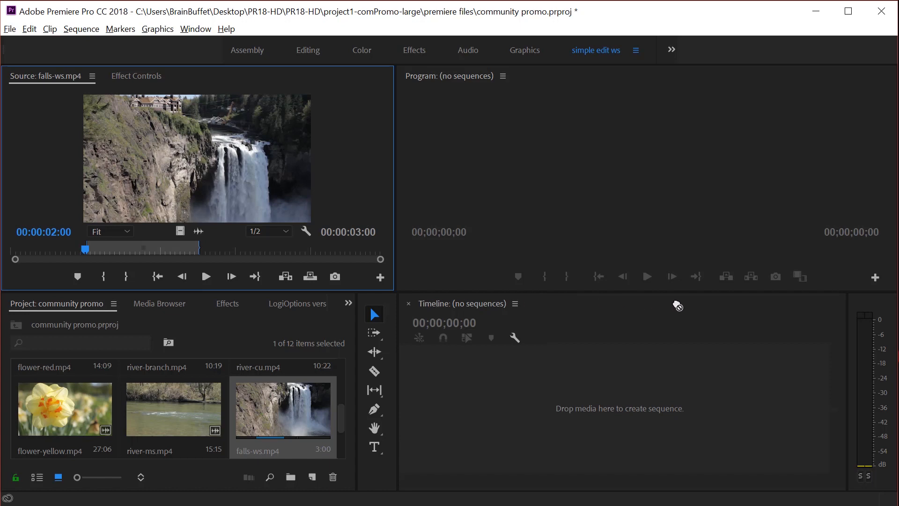
{"action": "mouse_move", "coordinate": [549, 373]}
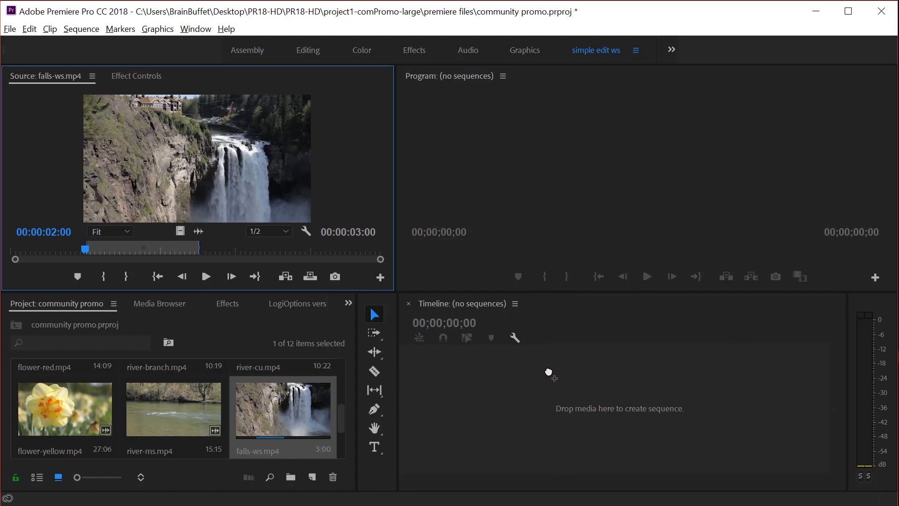
{"action": "mouse_move", "coordinate": [691, 399]}
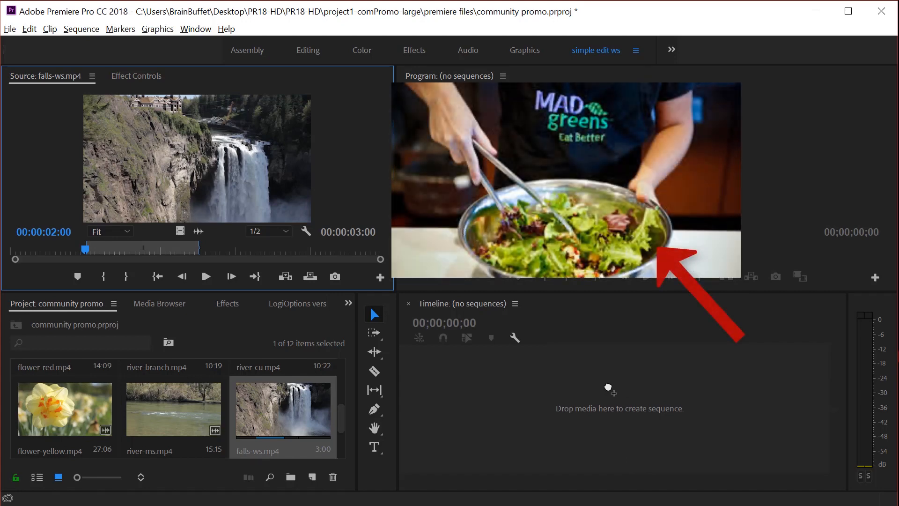
- Drag the trimmed falls-ws clip onto the empty Timeline to create a falls-ws sequence
{"action": "left_click_drag", "start_coordinate": [281, 410], "coordinate": [628, 398]}
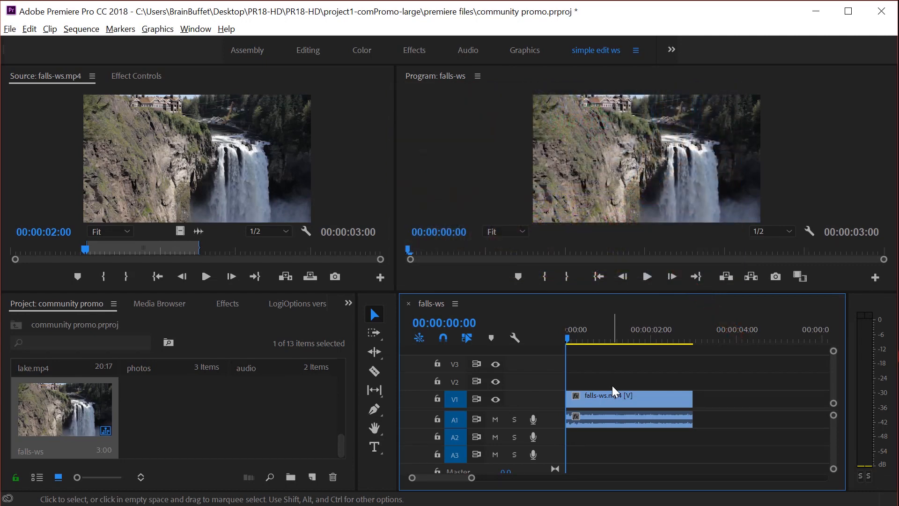
{"action": "mouse_move", "coordinate": [531, 120]}
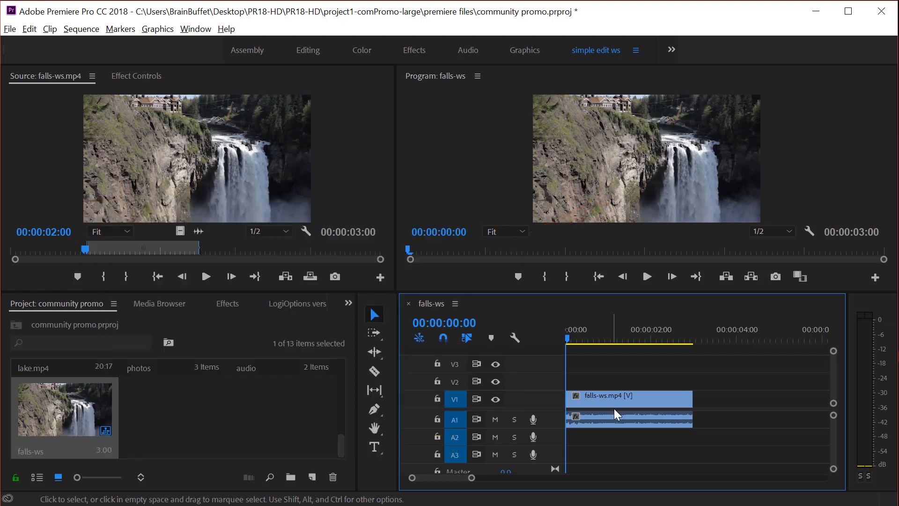
{"action": "mouse_move", "coordinate": [37, 455]}
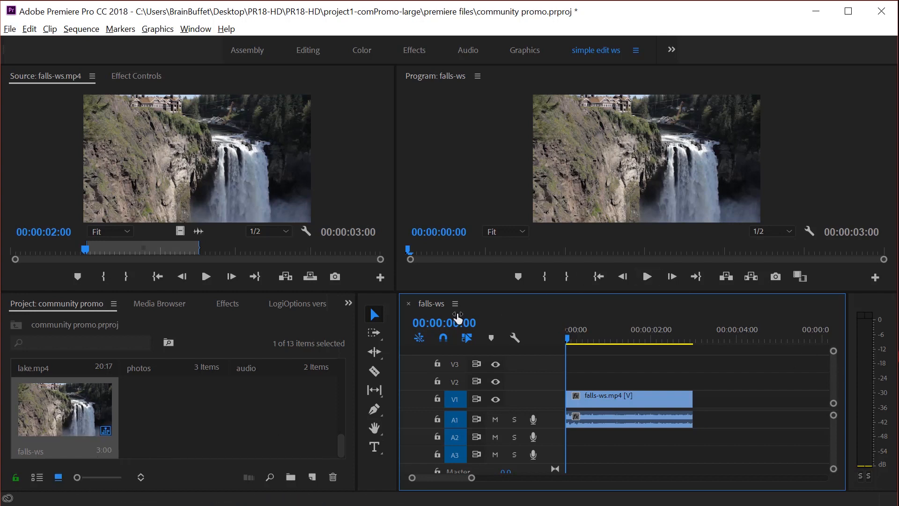
{"action": "mouse_move", "coordinate": [191, 127]}
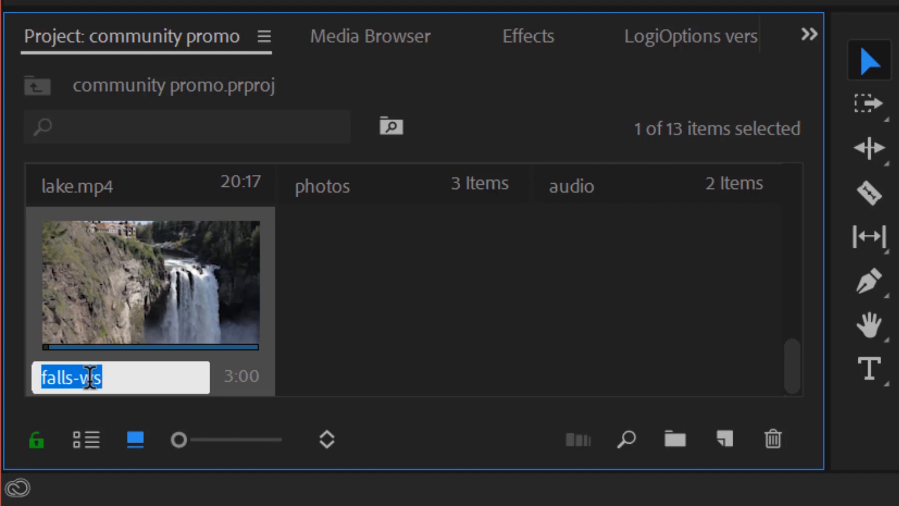
- Change the falls-ws sequence name in the Project panel to 'com promo seq'
{"action": "type", "text": "com promo"}
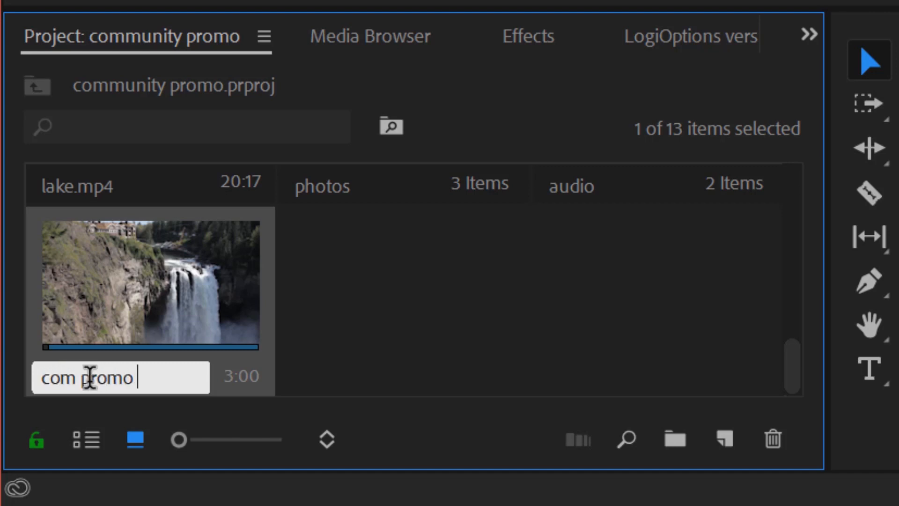
{"action": "type", "text": "seq"}
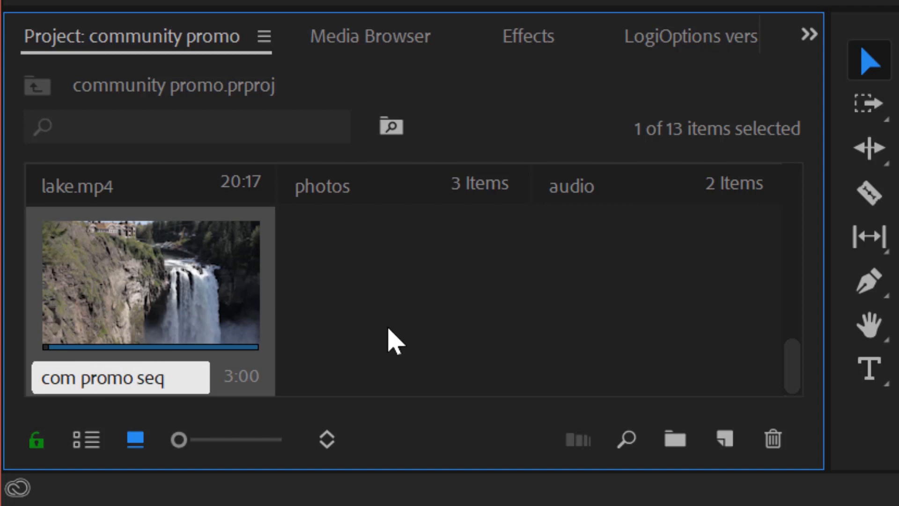
{"action": "mouse_move", "coordinate": [401, 321]}
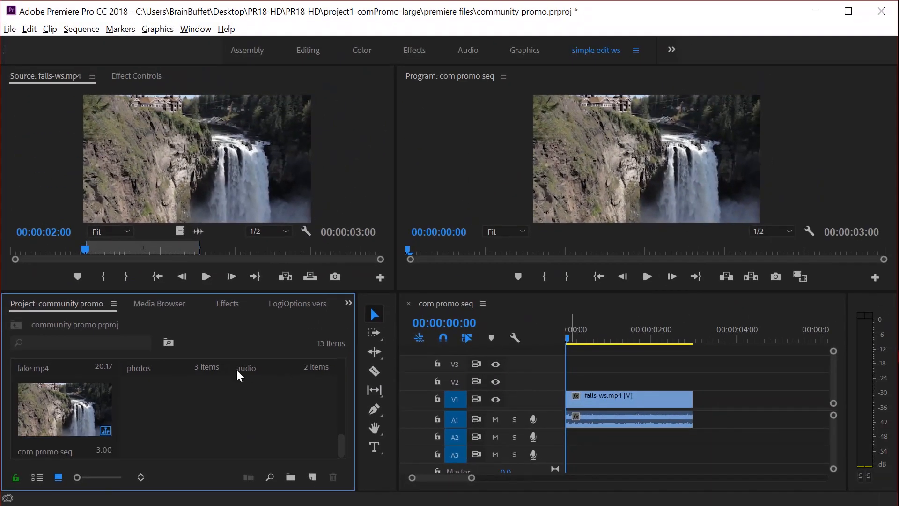
{"action": "double_click", "coordinate": [172, 390]}
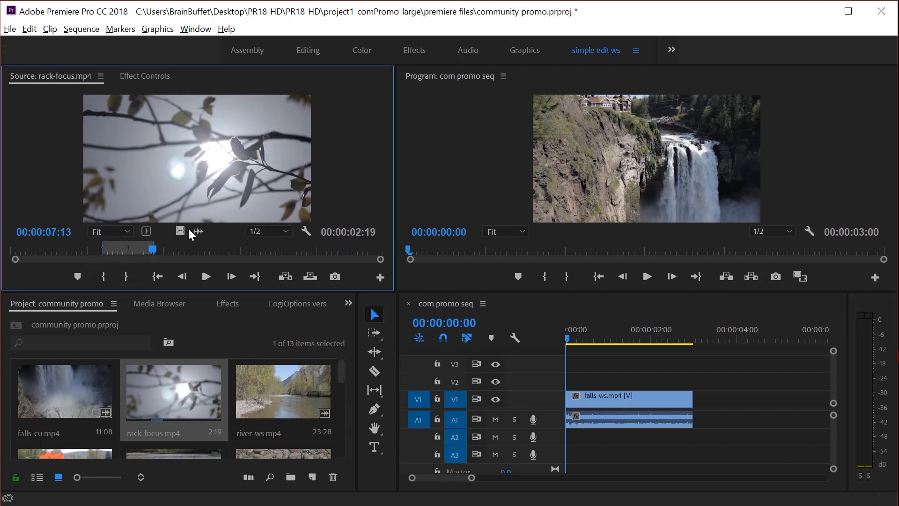
{"action": "mouse_move", "coordinate": [180, 231]}
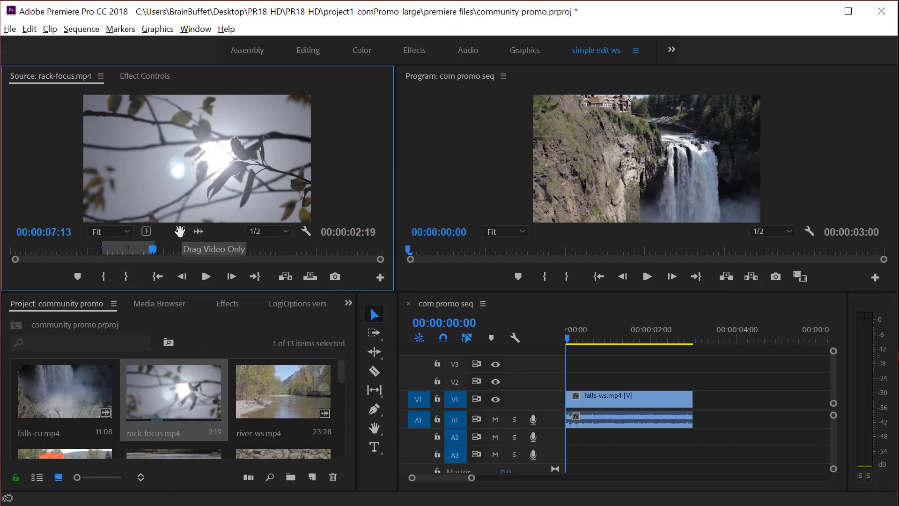
- Place rack-focus video only on V1 after falls-ws, extending the sequence to 5:19
{"action": "left_click_drag", "start_coordinate": [197, 158], "coordinate": [748, 399]}
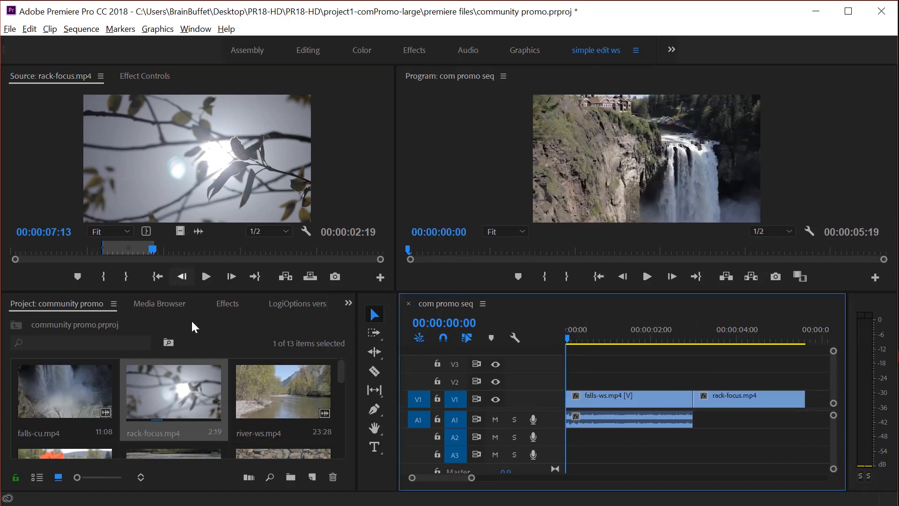
{"action": "double_click", "coordinate": [283, 392]}
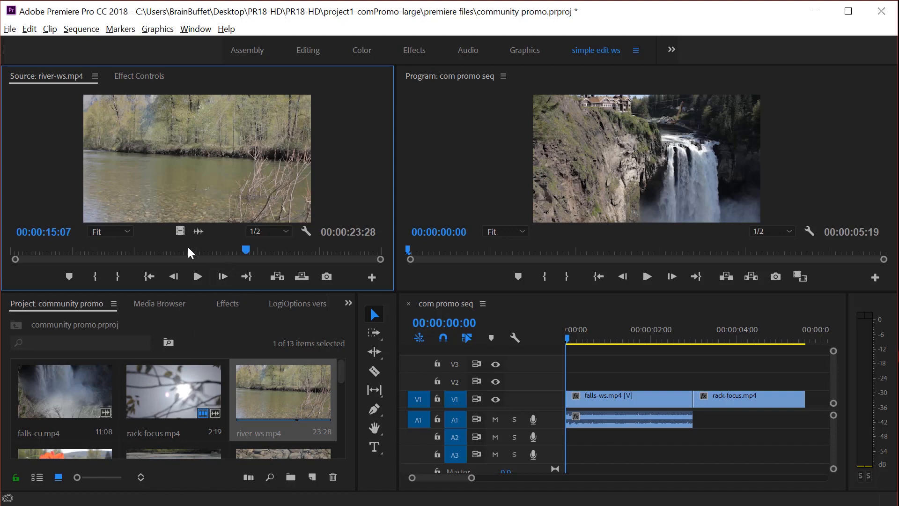
- Place river-ws's 11:15 marked audio on track A2 beneath the video clips
{"action": "left_click_drag", "start_coordinate": [245, 249], "coordinate": [125, 249]}
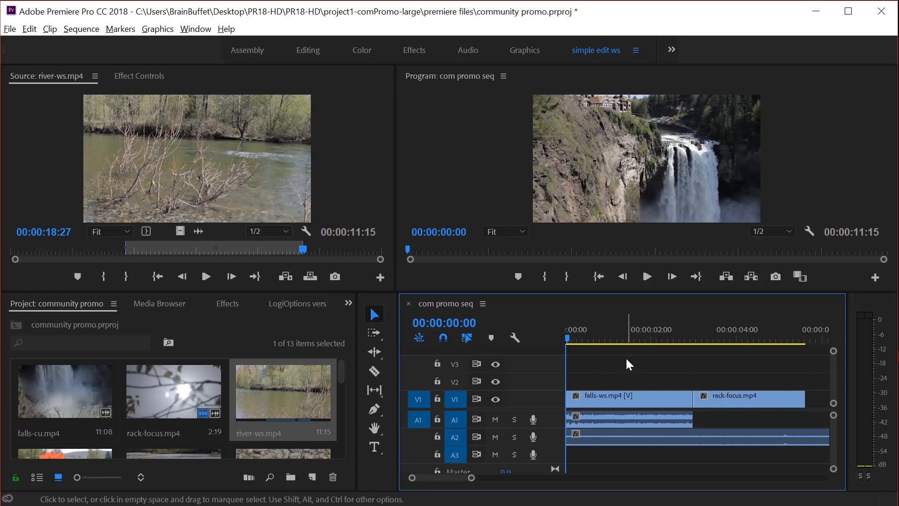
{"action": "mouse_move", "coordinate": [721, 390]}
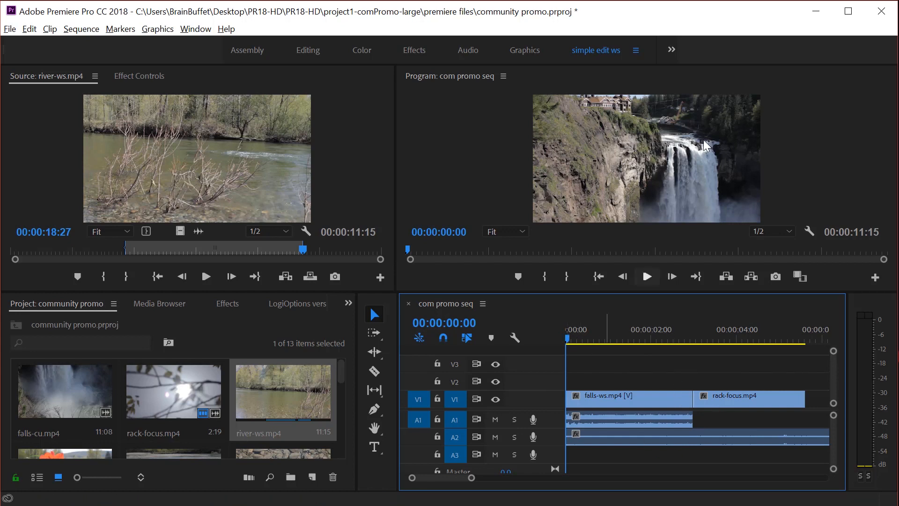
{"action": "left_click", "coordinate": [665, 338]}
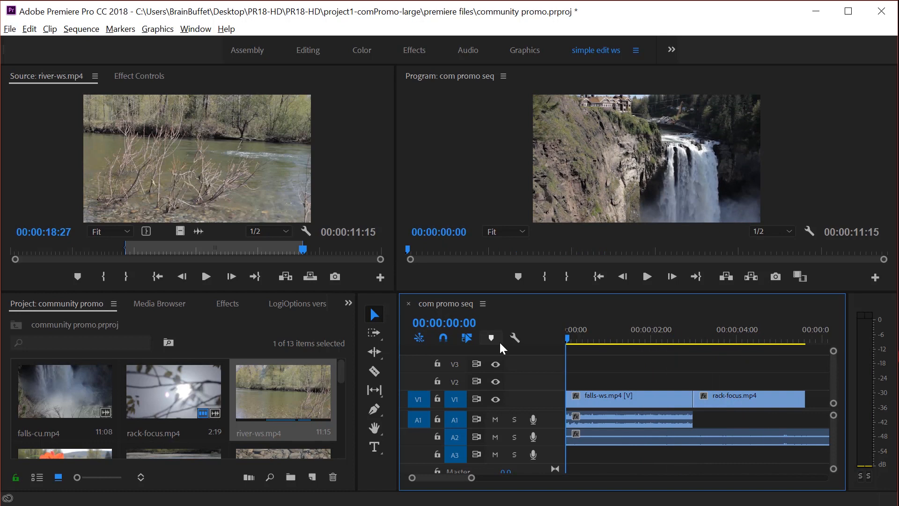
{"action": "mouse_move", "coordinate": [126, 87]}
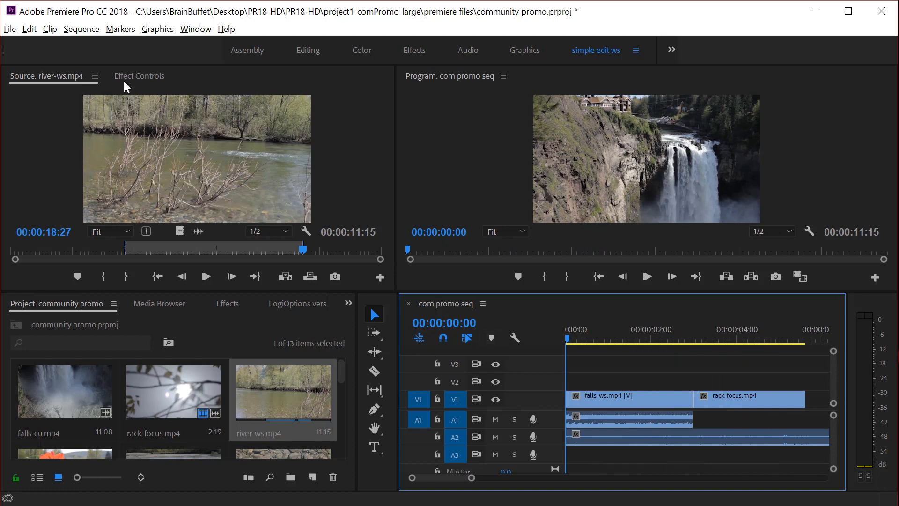
{"action": "mouse_move", "coordinate": [143, 134]}
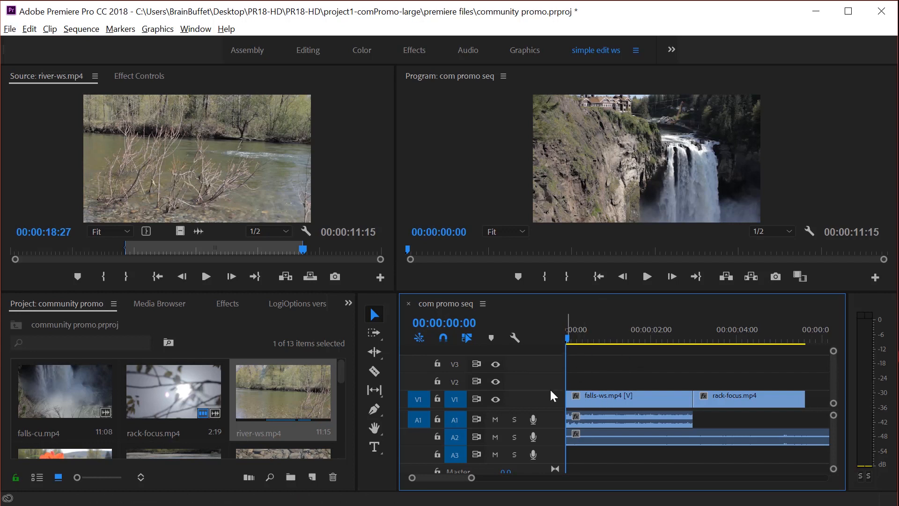
{"action": "mouse_move", "coordinate": [679, 399]}
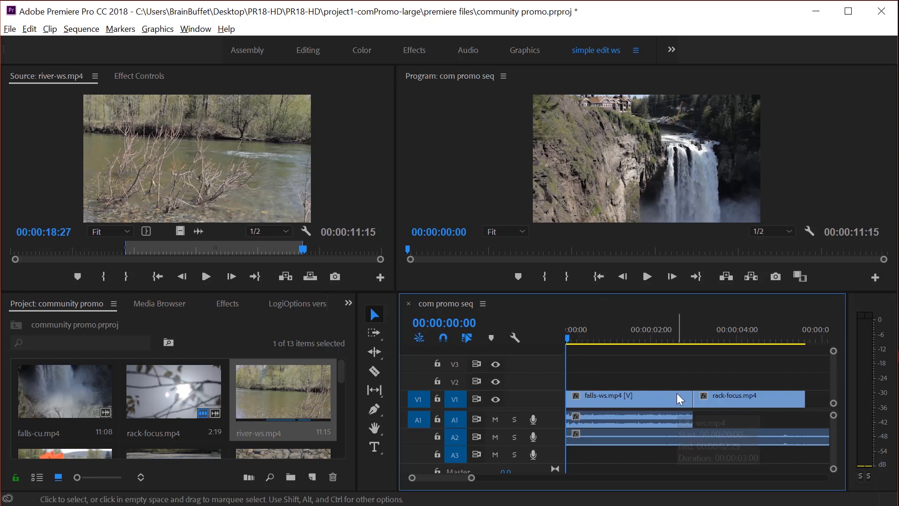
{"action": "mouse_move", "coordinate": [631, 161]}
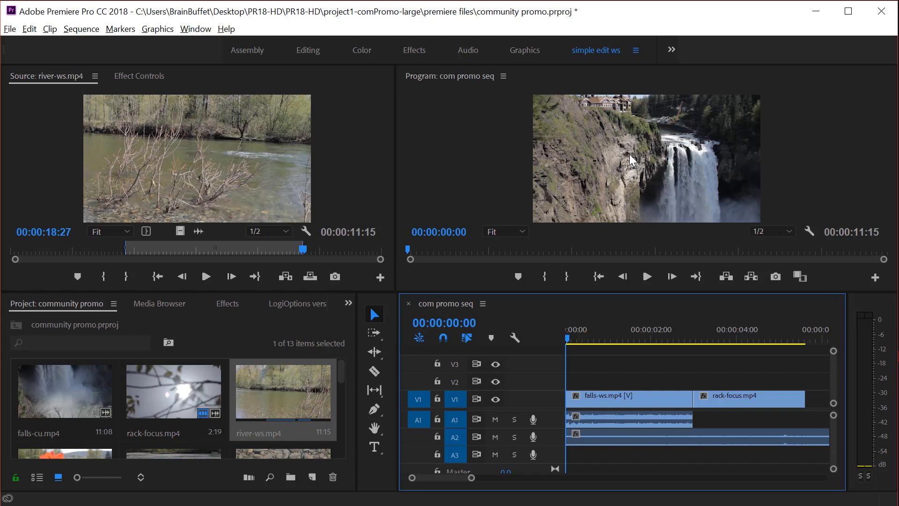
{"action": "mouse_move", "coordinate": [667, 186]}
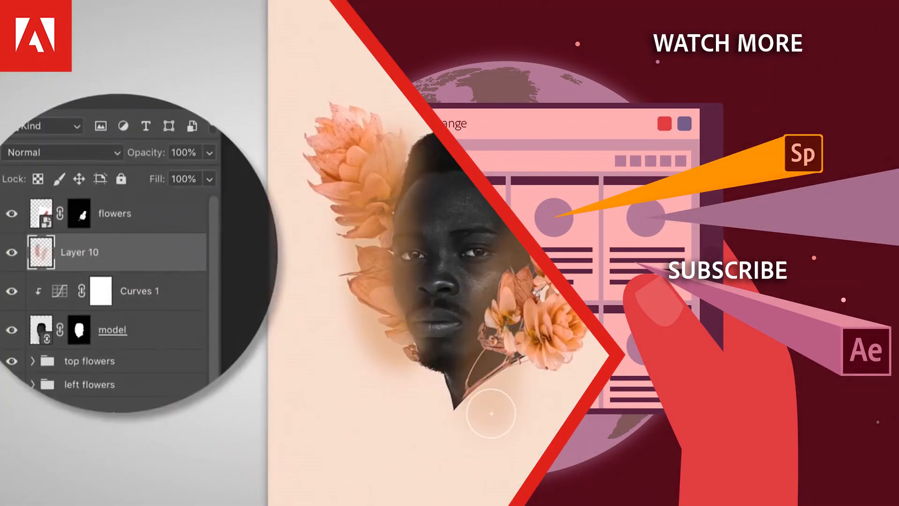
{"action": "left_click", "coordinate": [96, 12]}
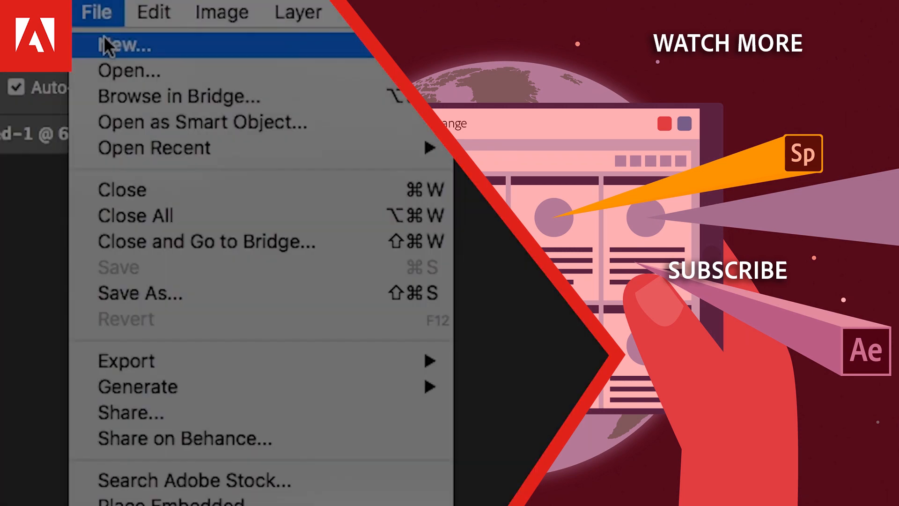